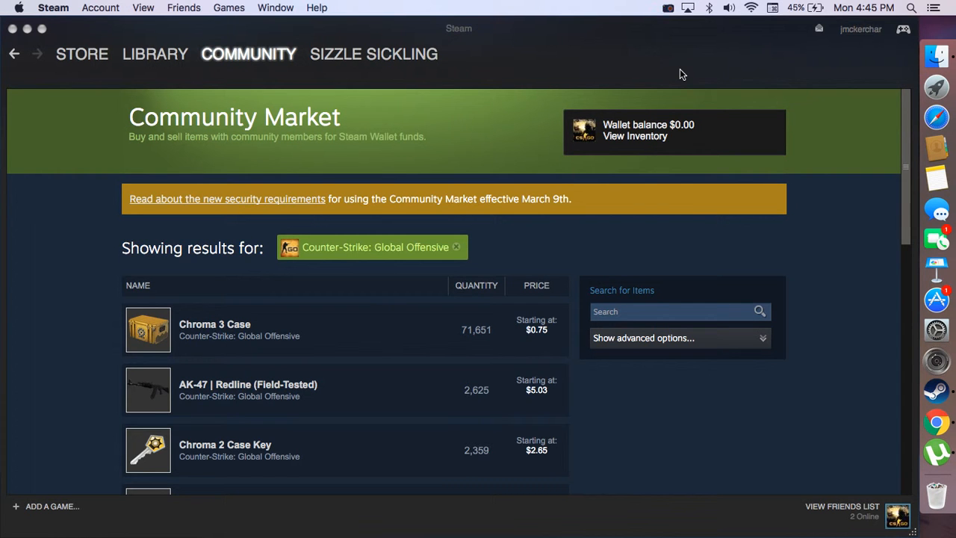
mouse_move(514, 330)
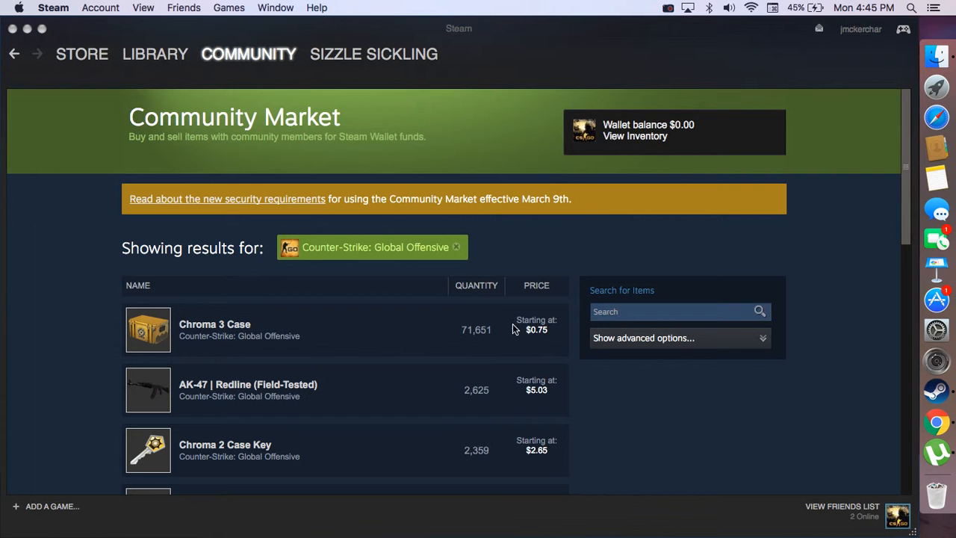
Load the CS:GO market listings and set the Price column to ascending order, 6,356 results
scroll("down", 3)
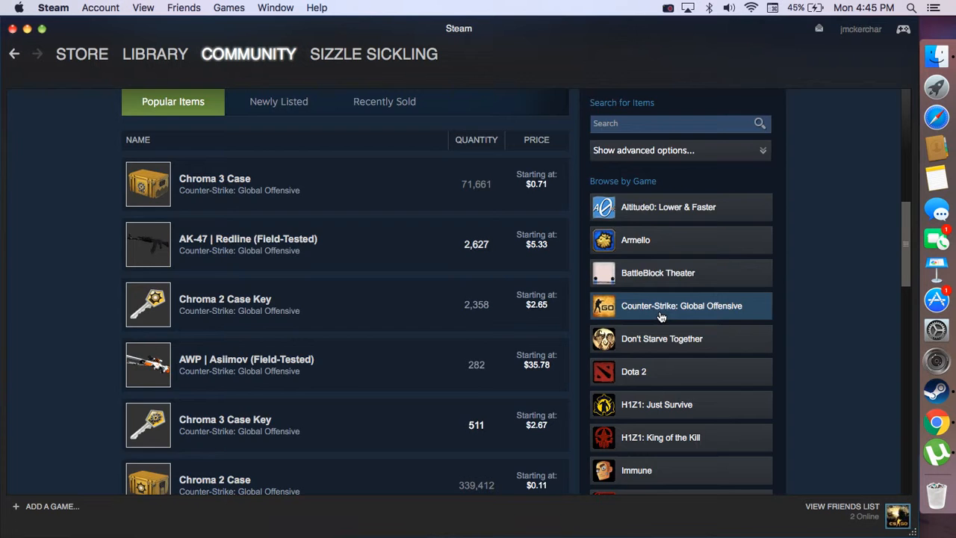
left_click(680, 304)
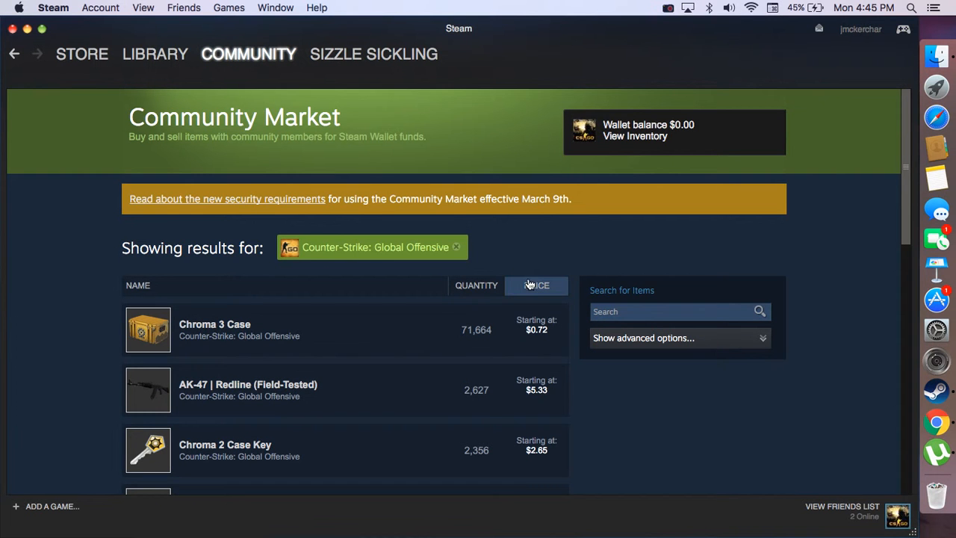
left_click(535, 286)
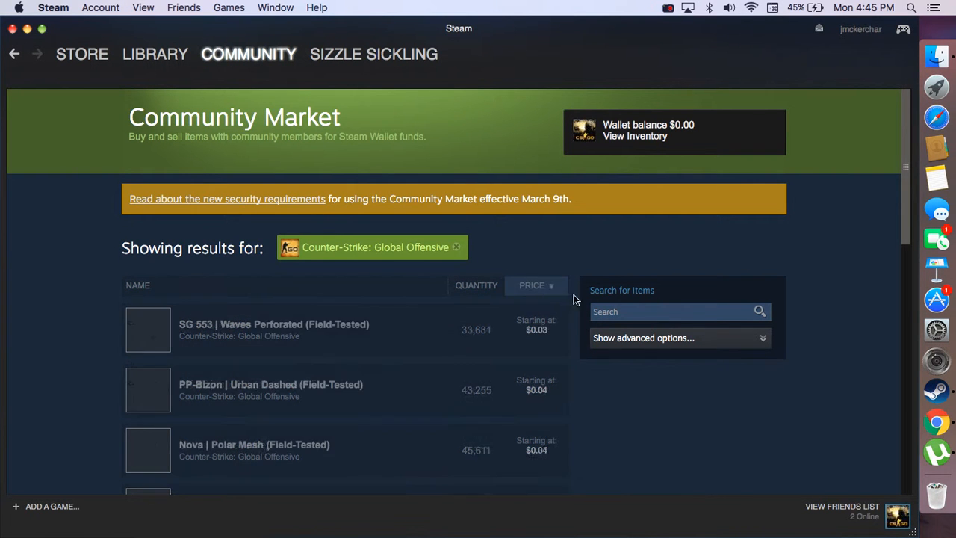
scroll("down", 3)
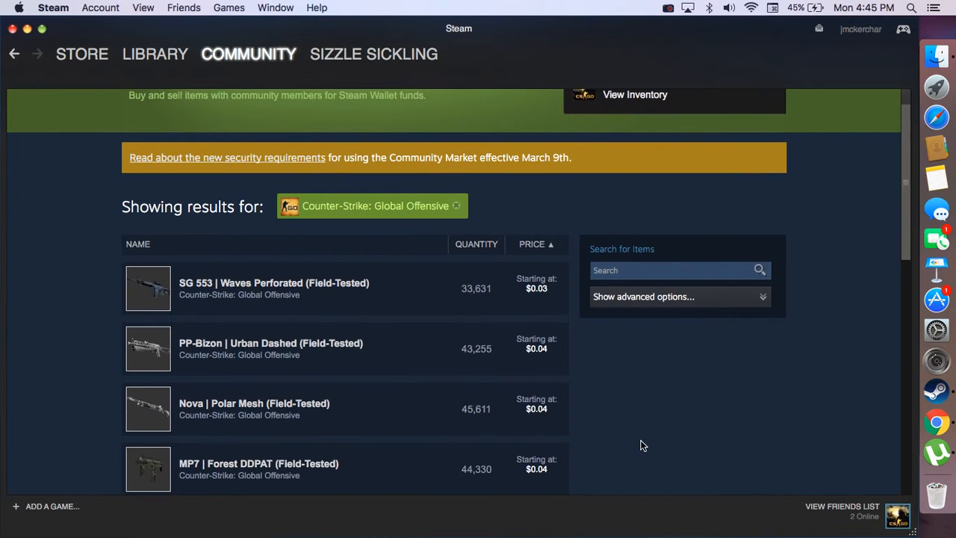
mouse_move(366, 416)
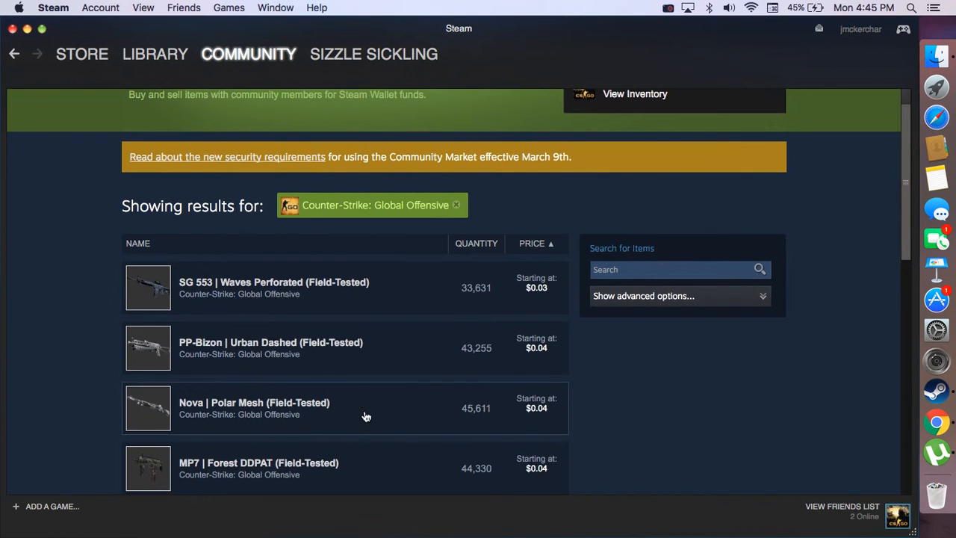
scroll("down", 3)
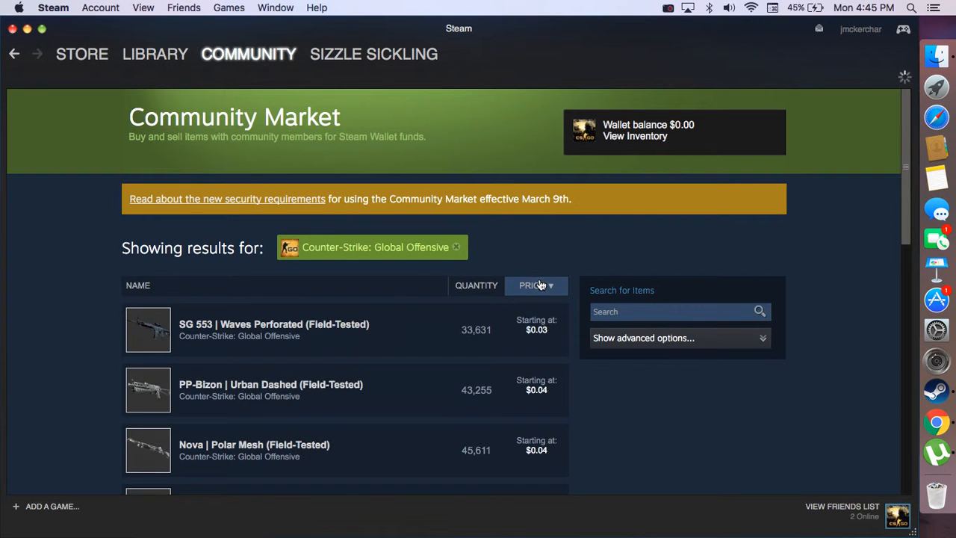
left_click(537, 285)
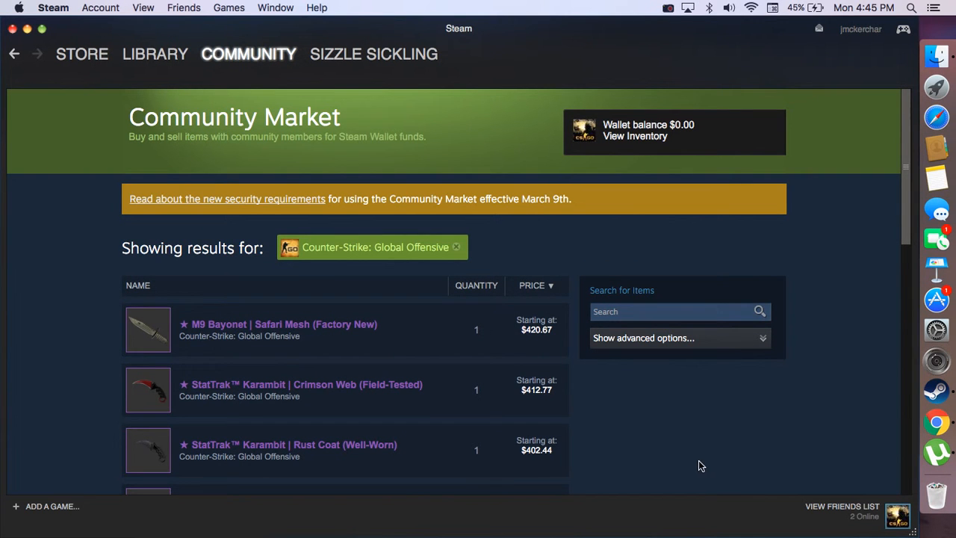
left_click(535, 285)
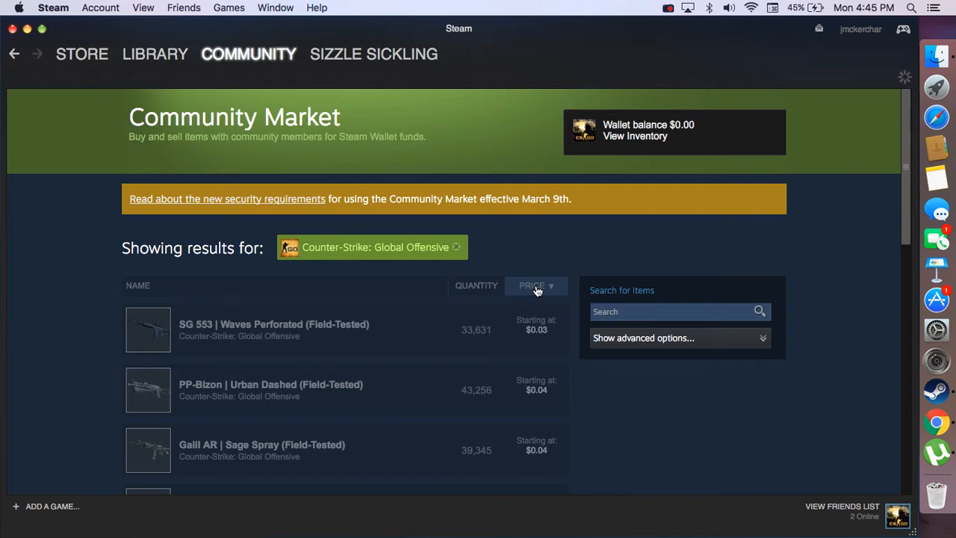
scroll("down", 3)
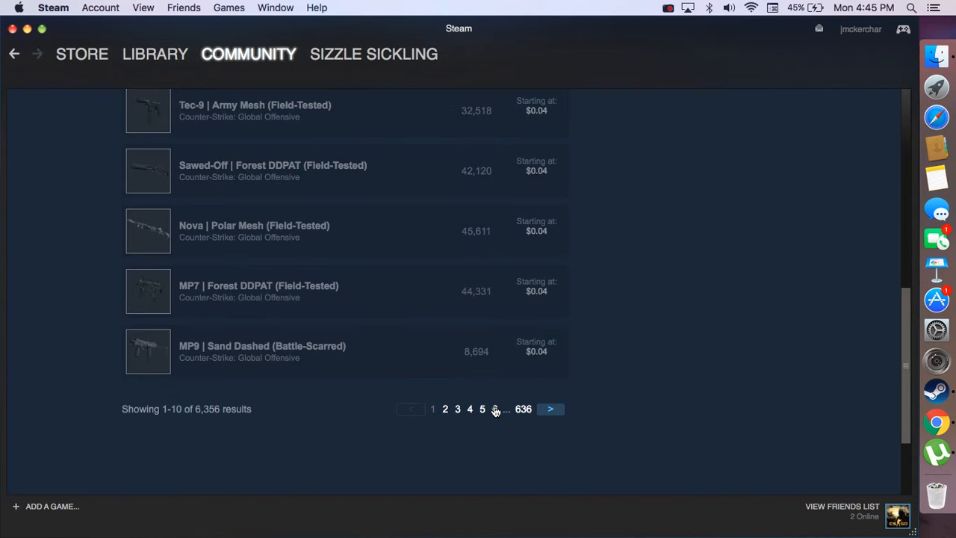
left_click(496, 409)
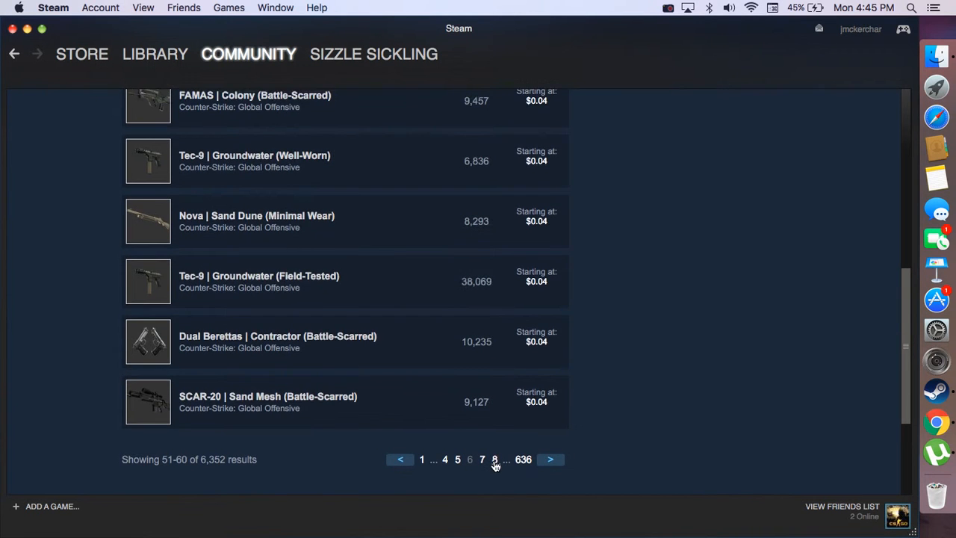
left_click(495, 460)
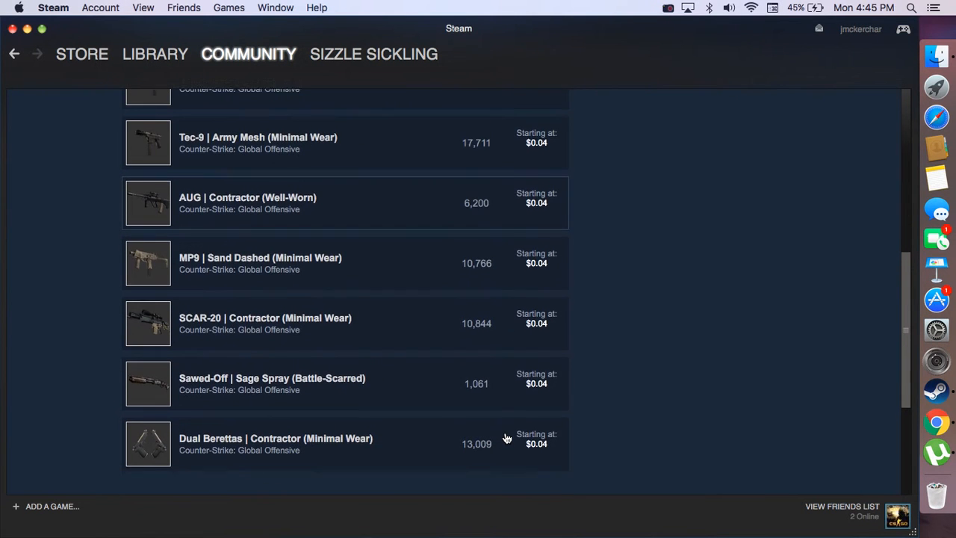
scroll("down", 3)
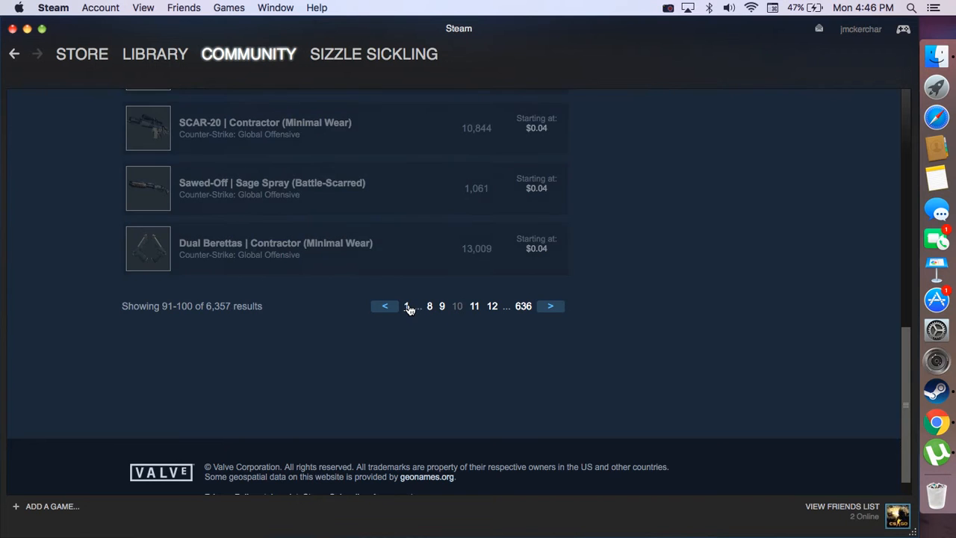
left_click(406, 305)
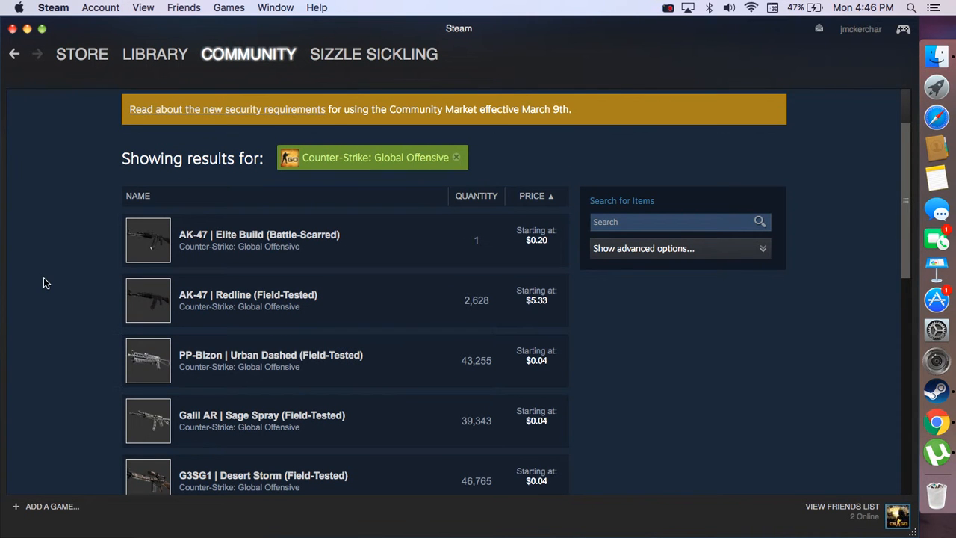
mouse_move(38, 246)
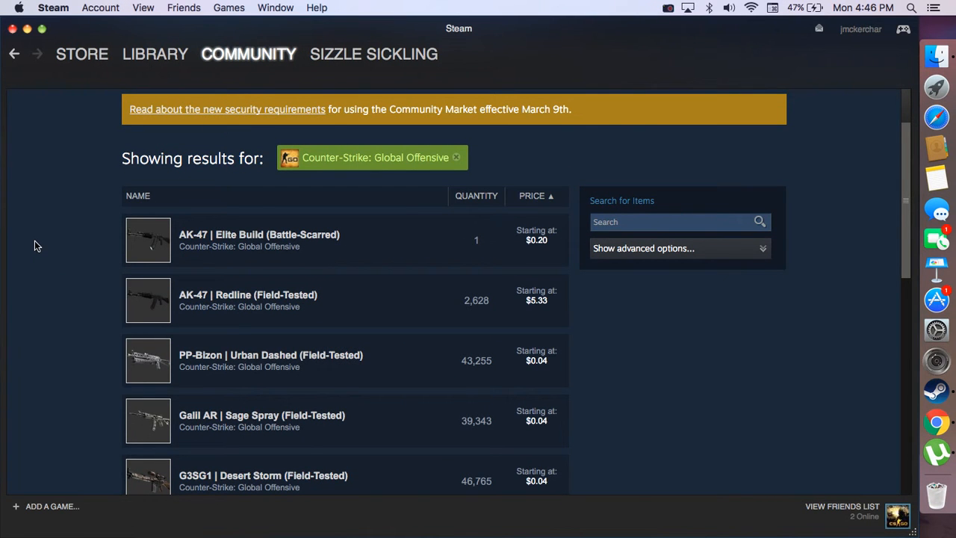
Copy the sorted market page's URL and switch over to Google Chrome
right_click(37, 246)
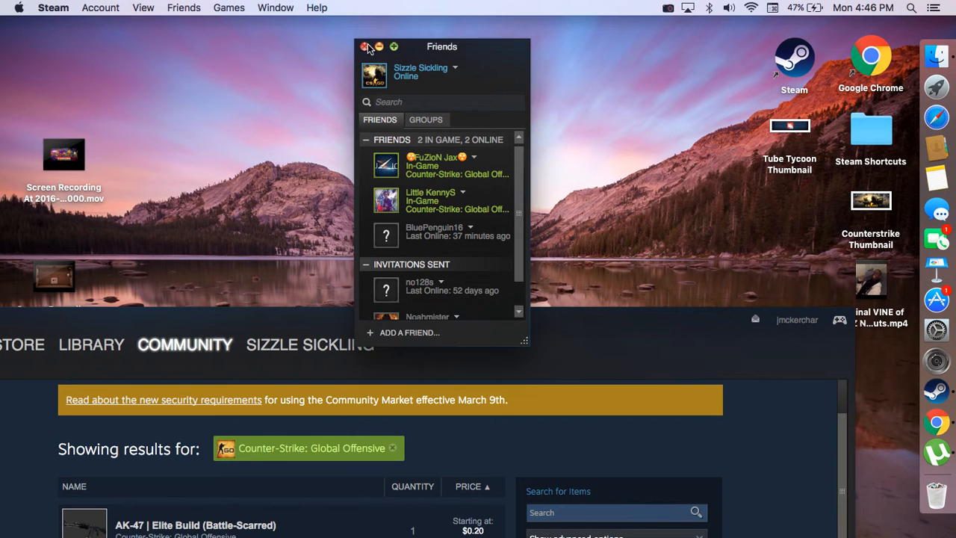
left_click(365, 46)
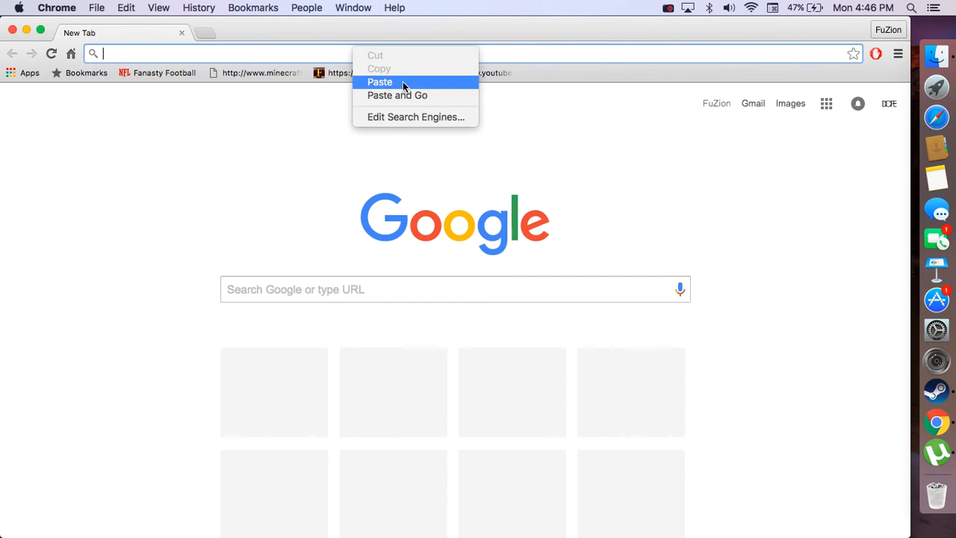
Paste the market URL into the address bar and edit its page number
left_click(379, 82)
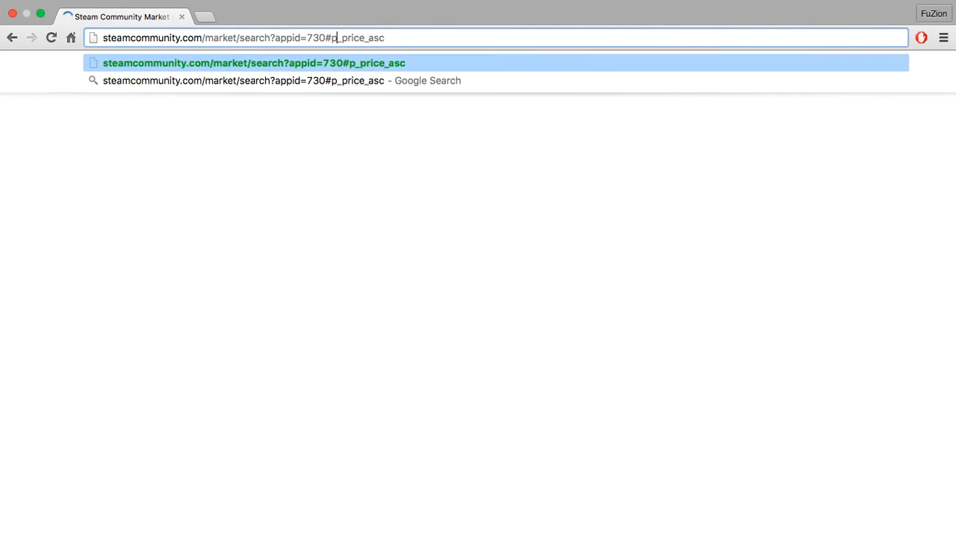
type("360")
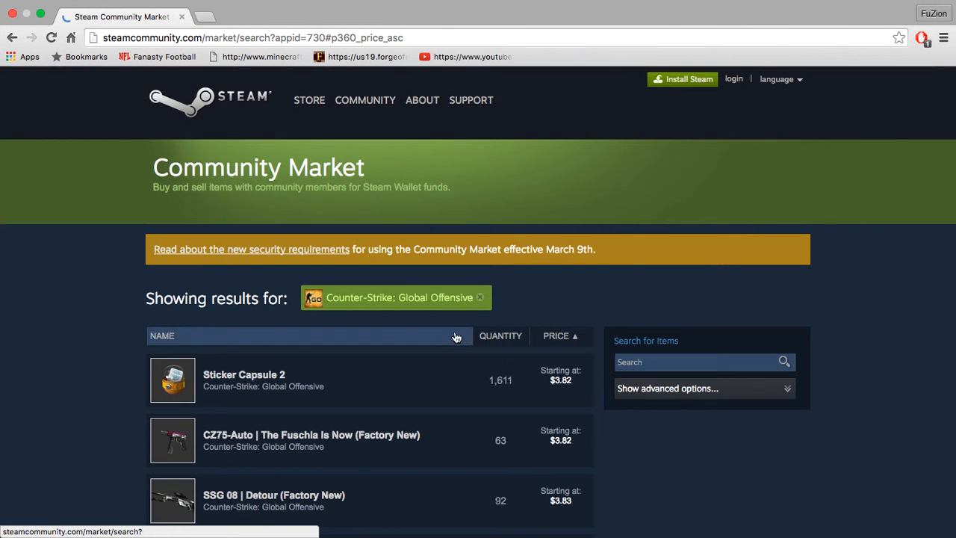
Scroll to the pagination confirming page 358, results 3,571–3,580 of 6,356
scroll("down", 3)
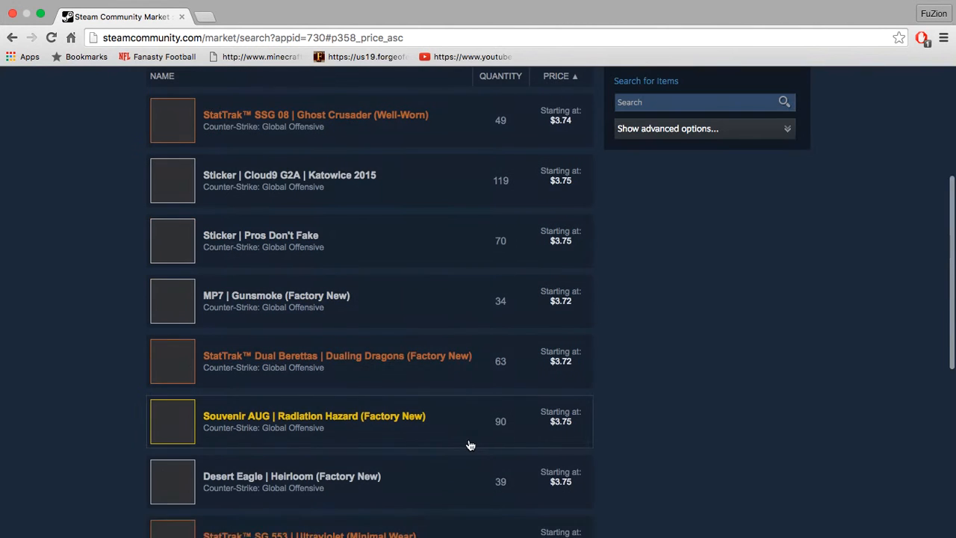
scroll("down", 3)
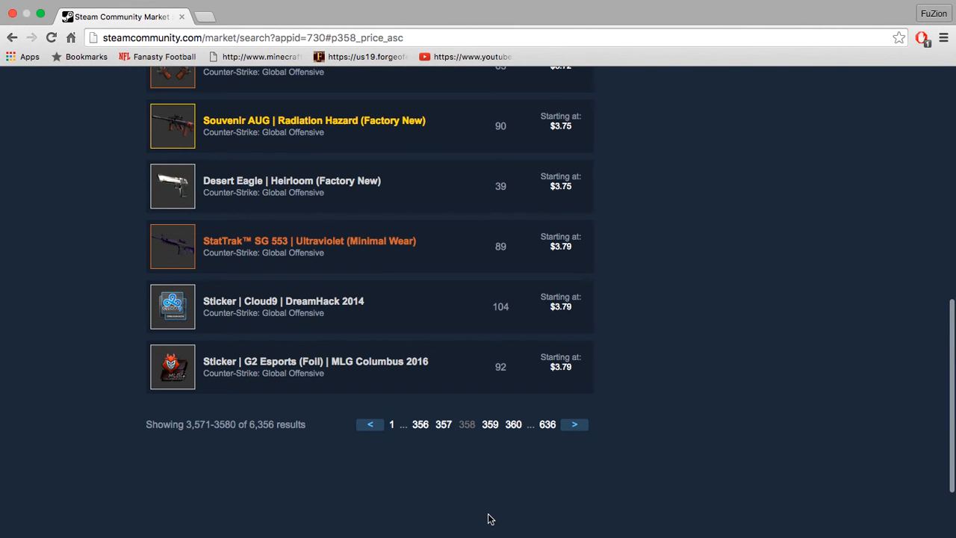